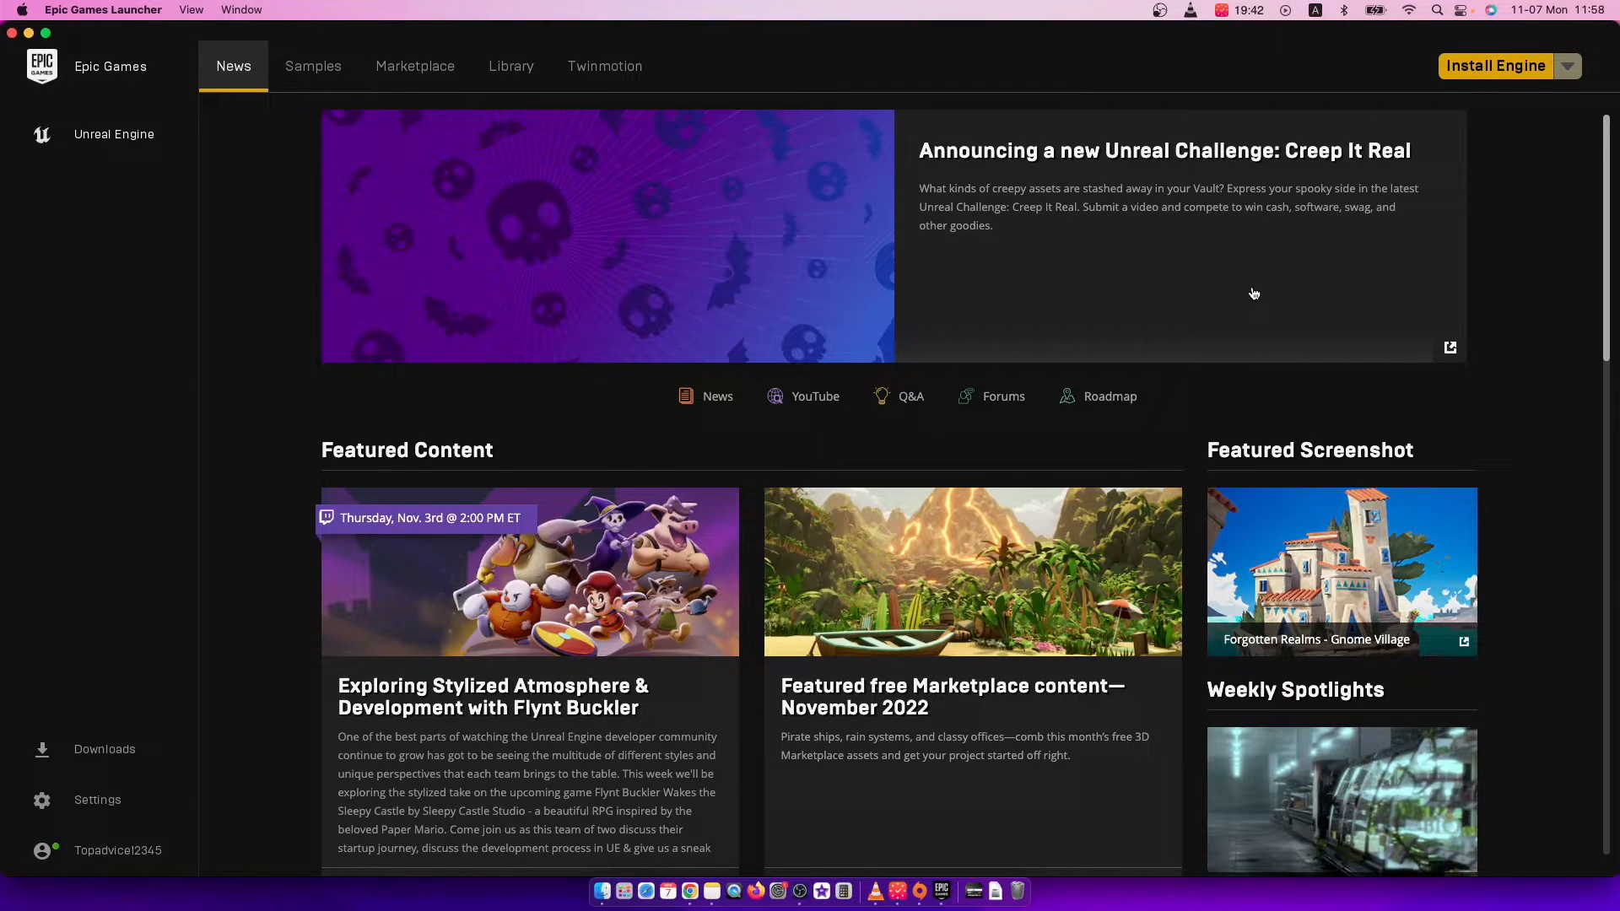
mouse_move(921, 298)
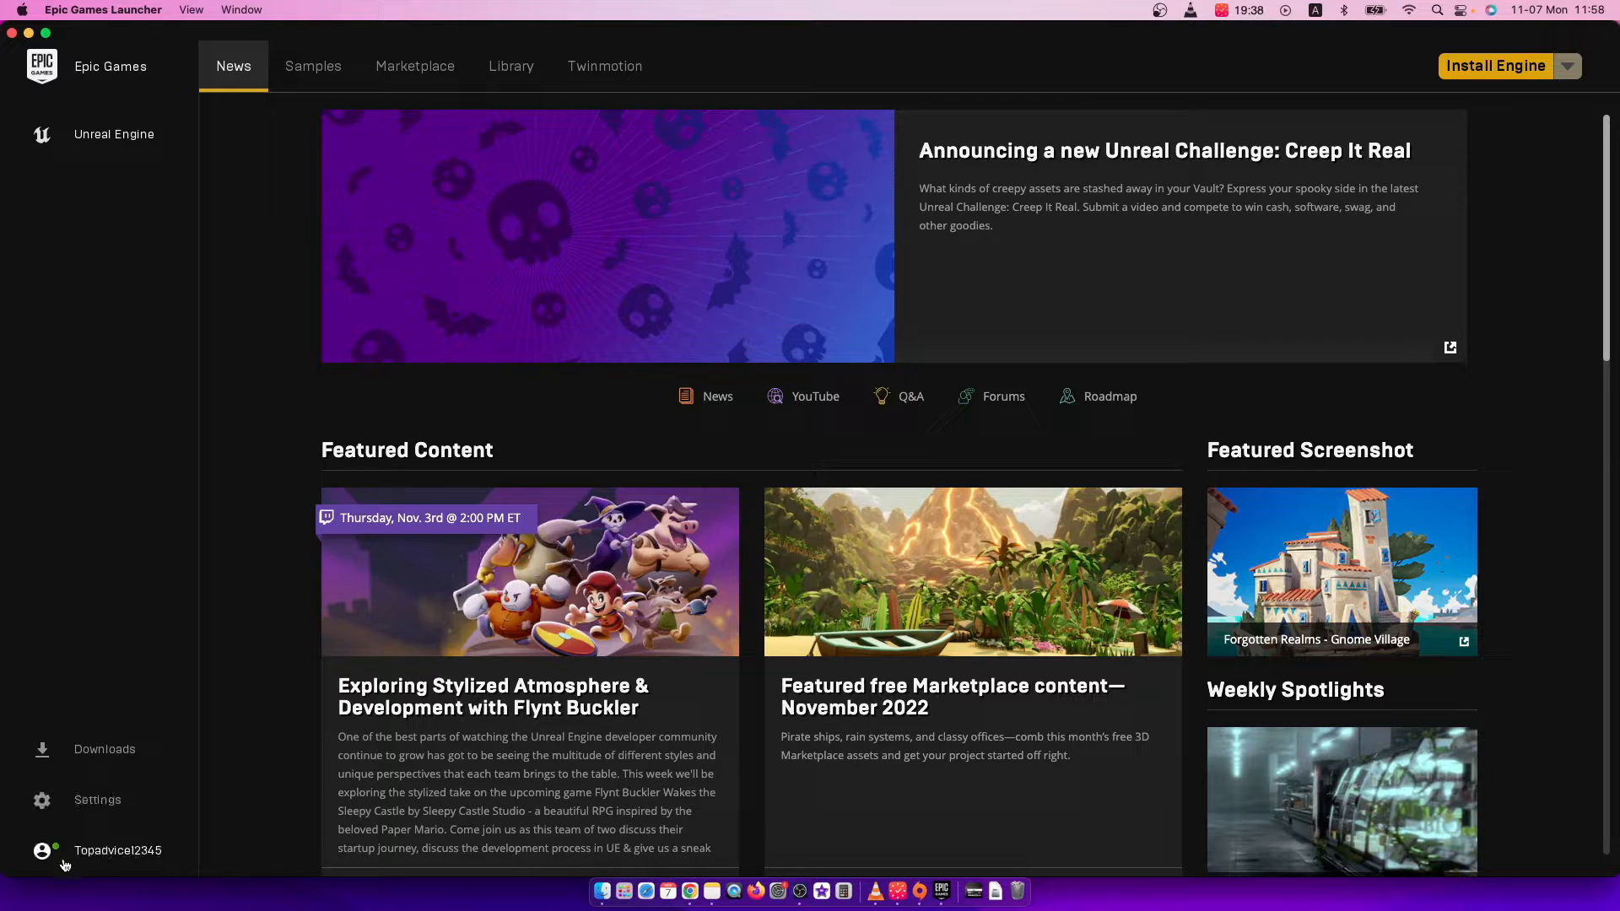
Step: Open the signed-in profile's account menu from the bottom of the left sidebar
left_click(117, 851)
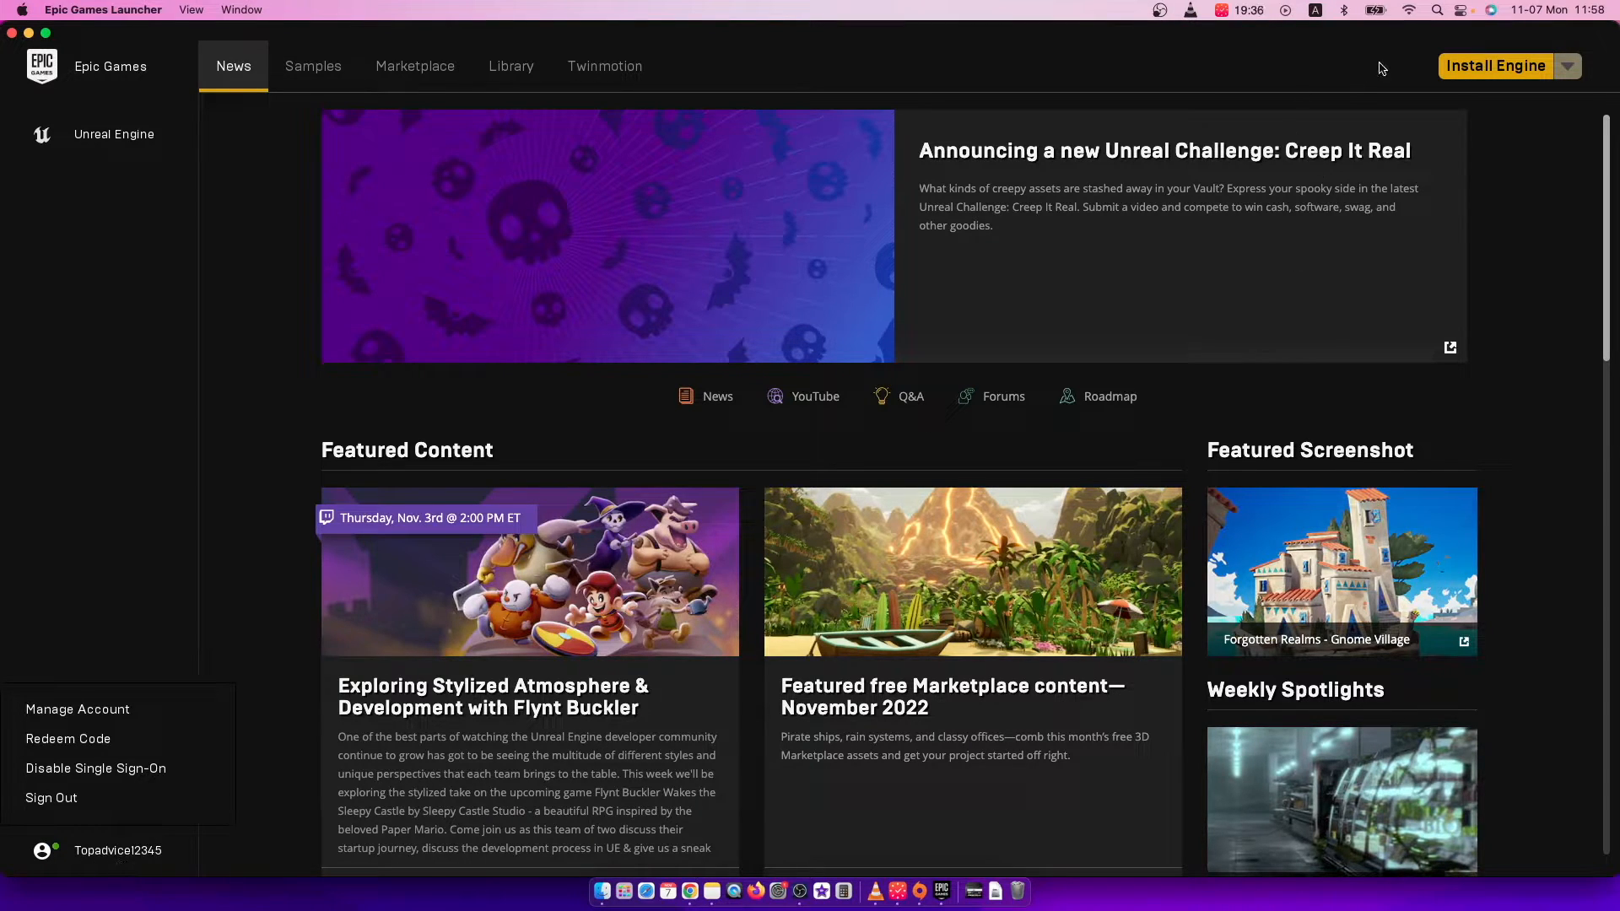
mouse_move(1597, 47)
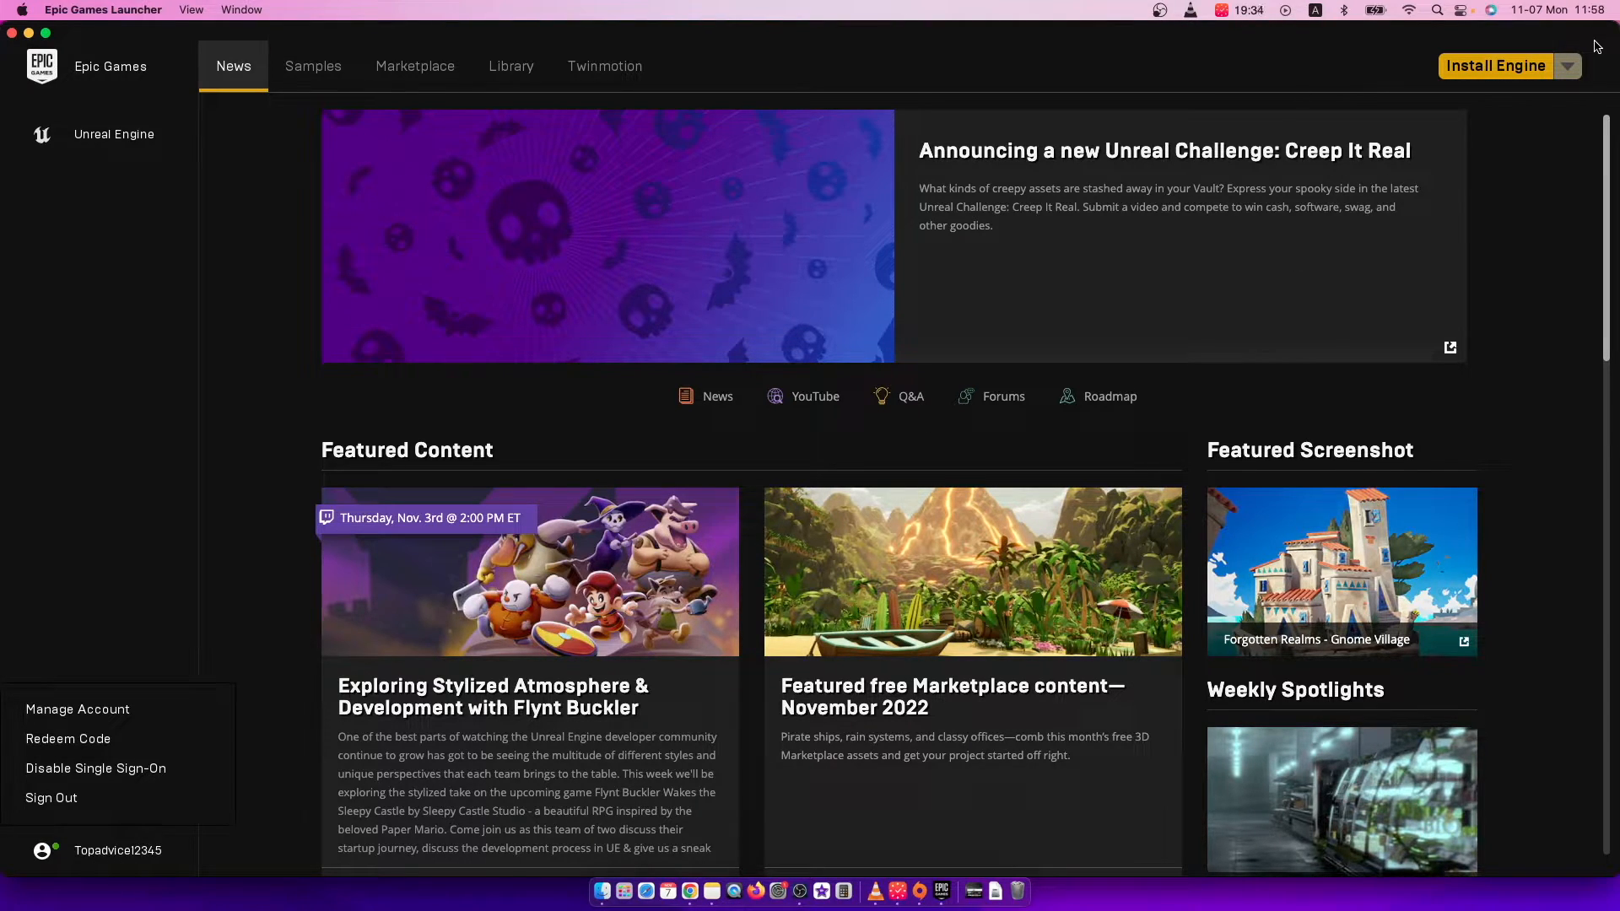
mouse_move(78, 709)
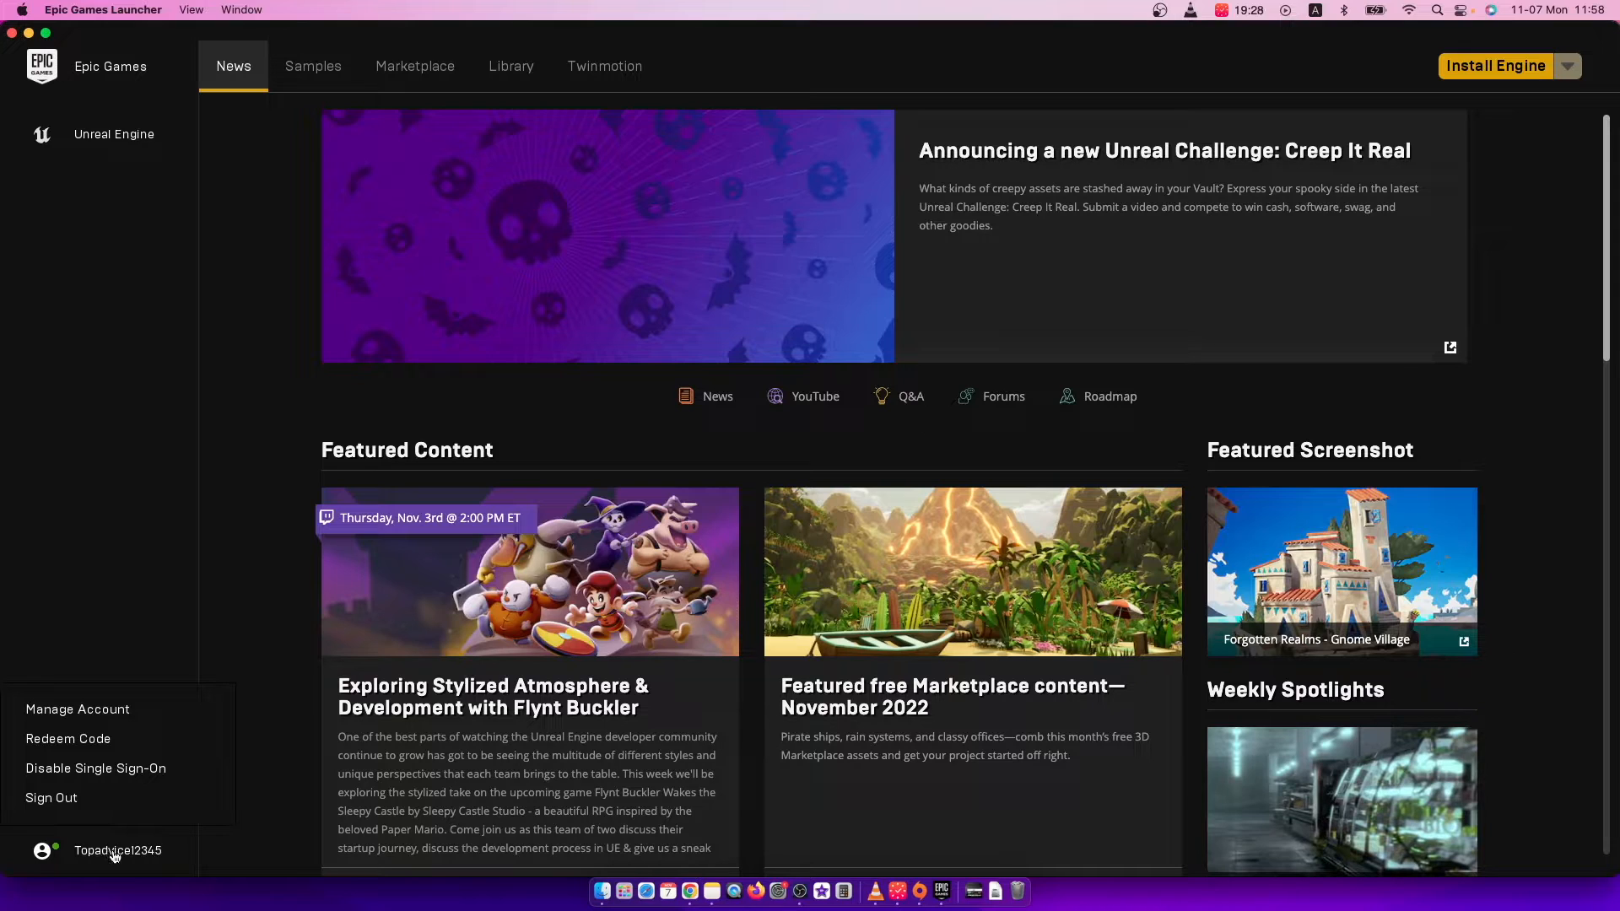
mouse_move(95, 768)
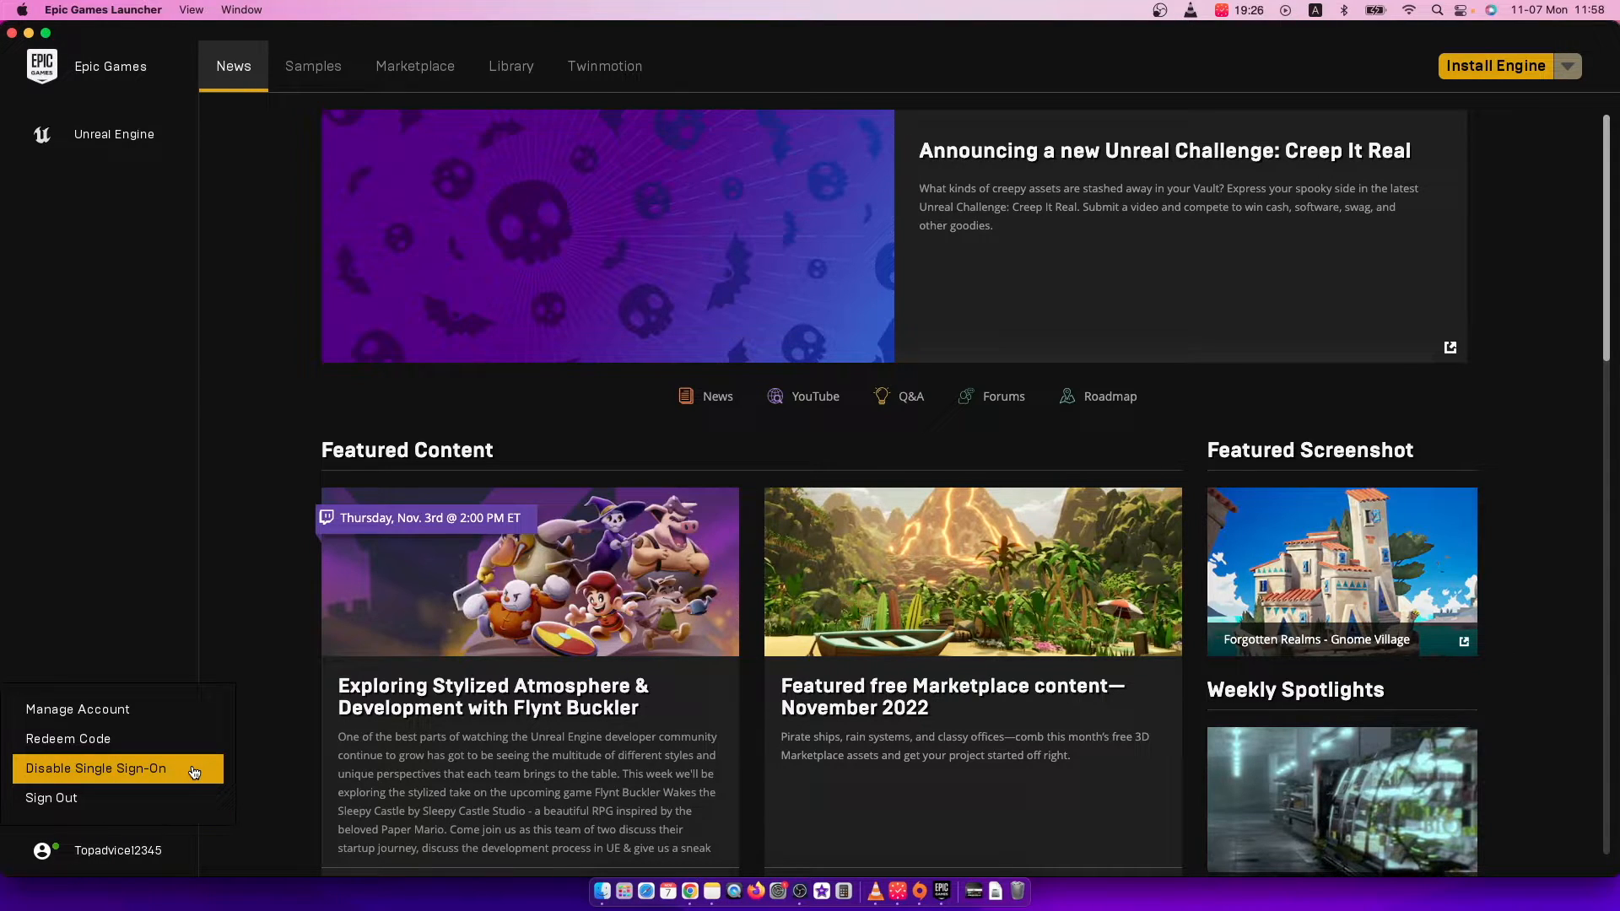
mouse_move(77, 708)
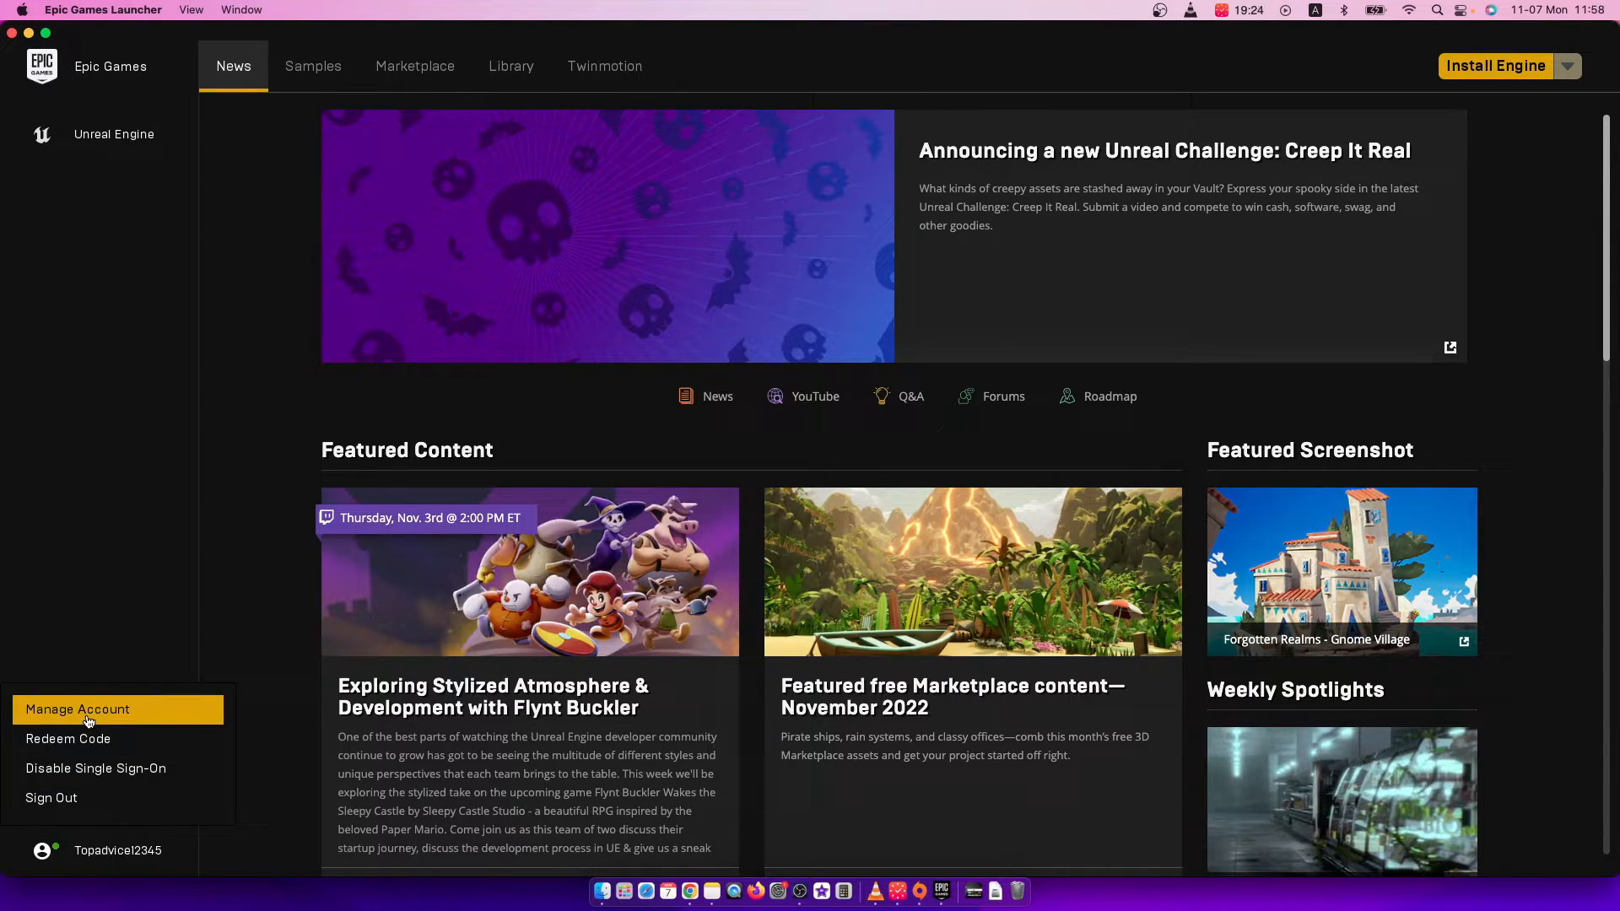
Step: Choose Manage Account to open the account settings page in the browser
left_click(77, 708)
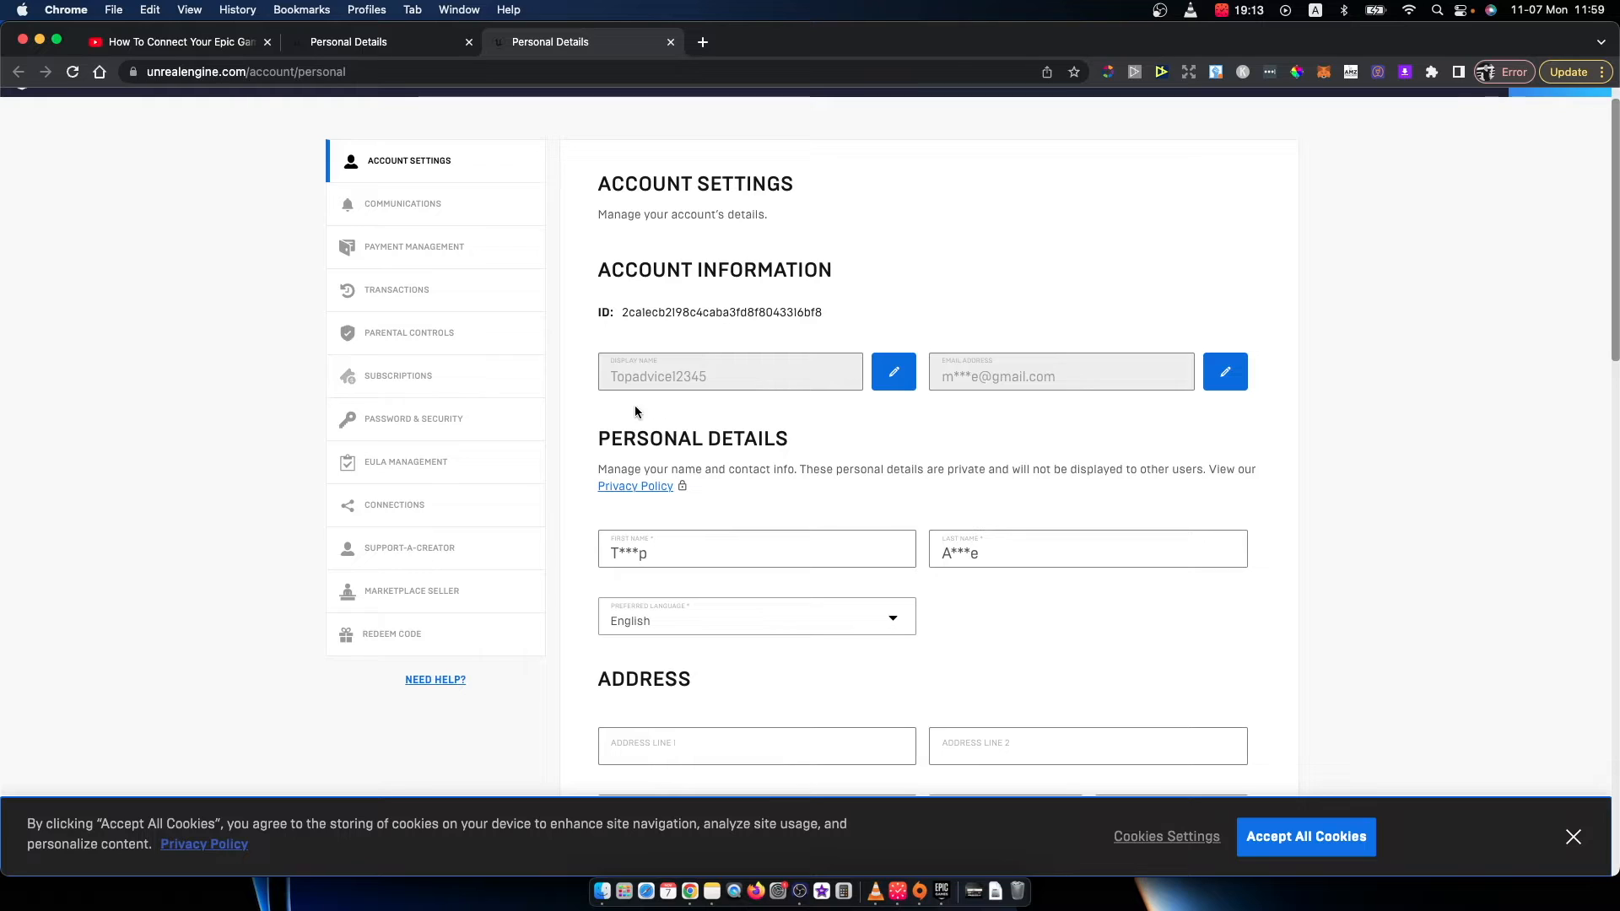
mouse_move(1116, 298)
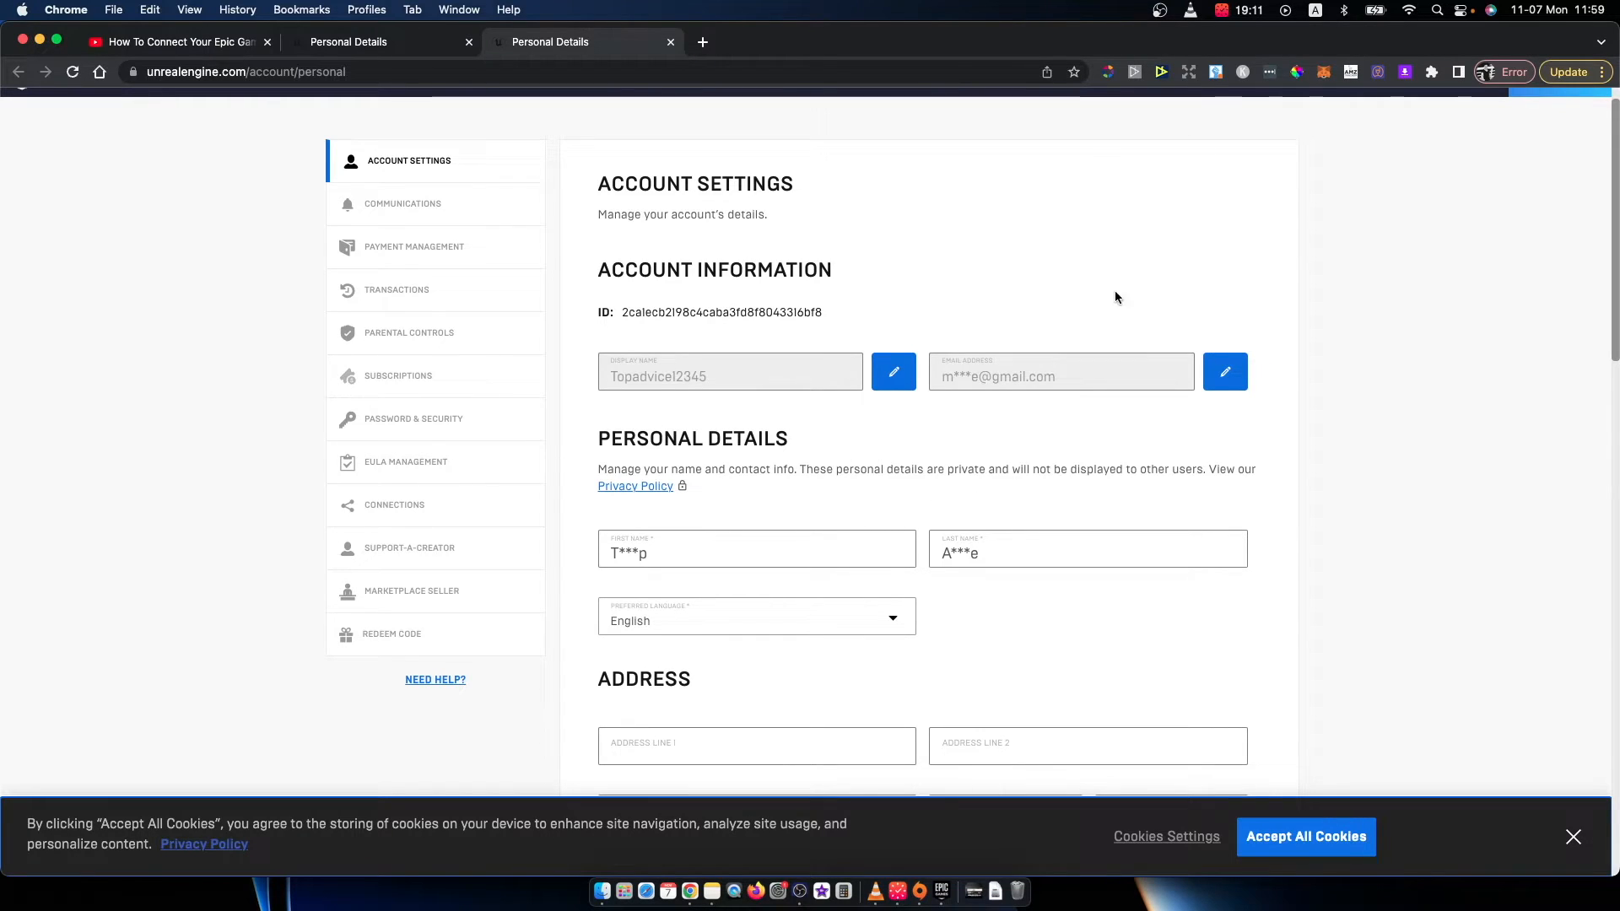
Step: Scroll the Account Settings page down to the company and account deletion sections, then back to the top
scroll("down", 3)
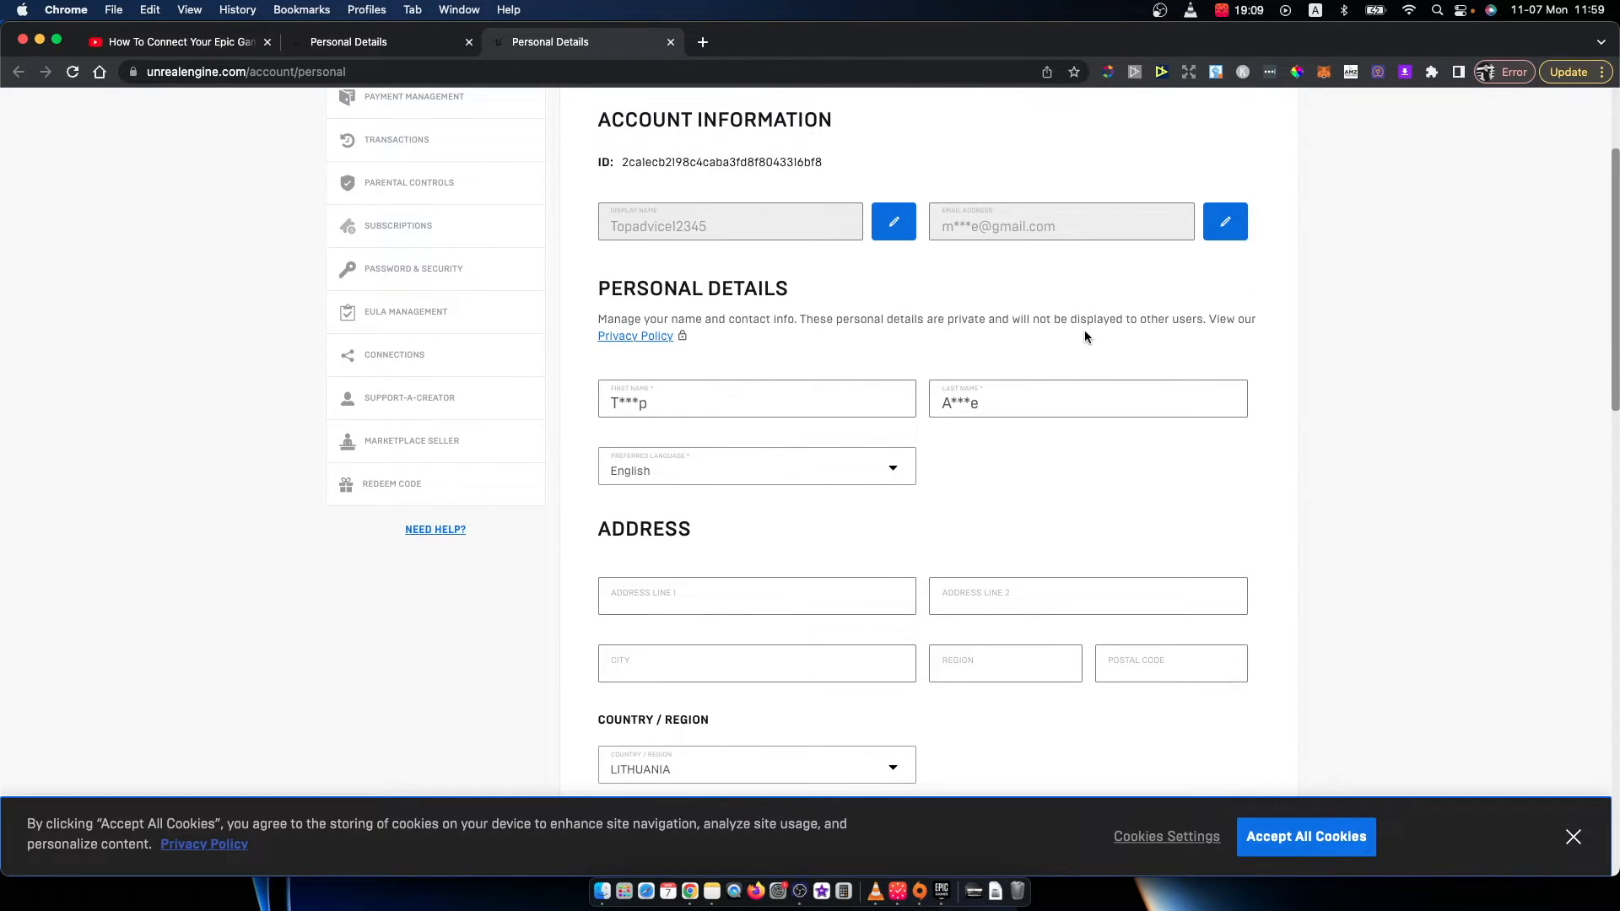
scroll("down", 3)
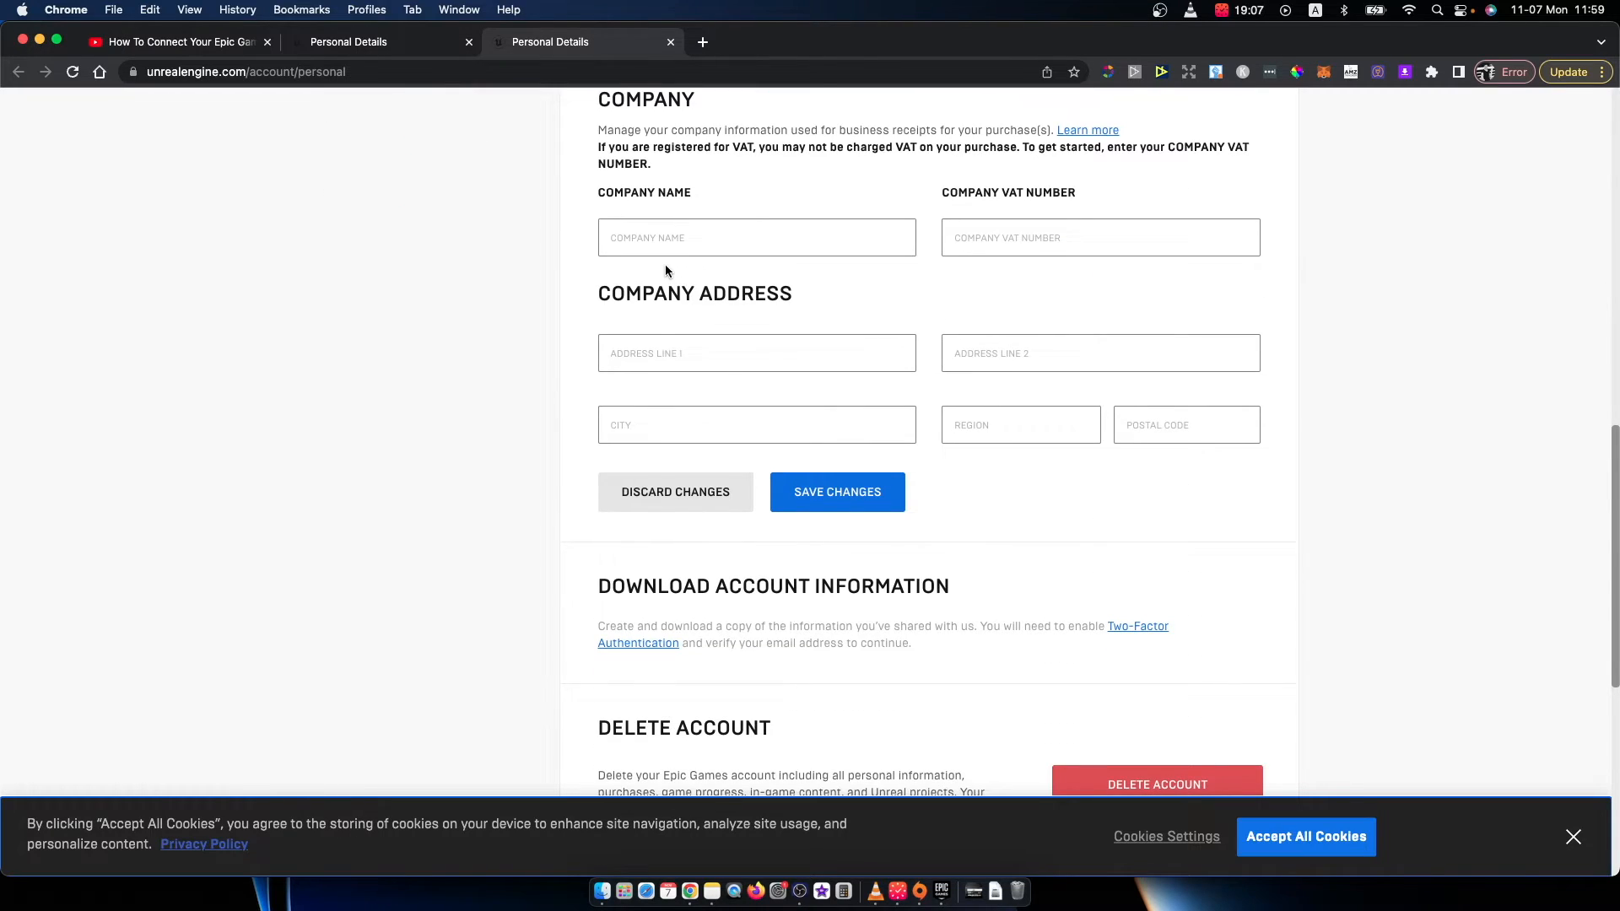
scroll("up", 3)
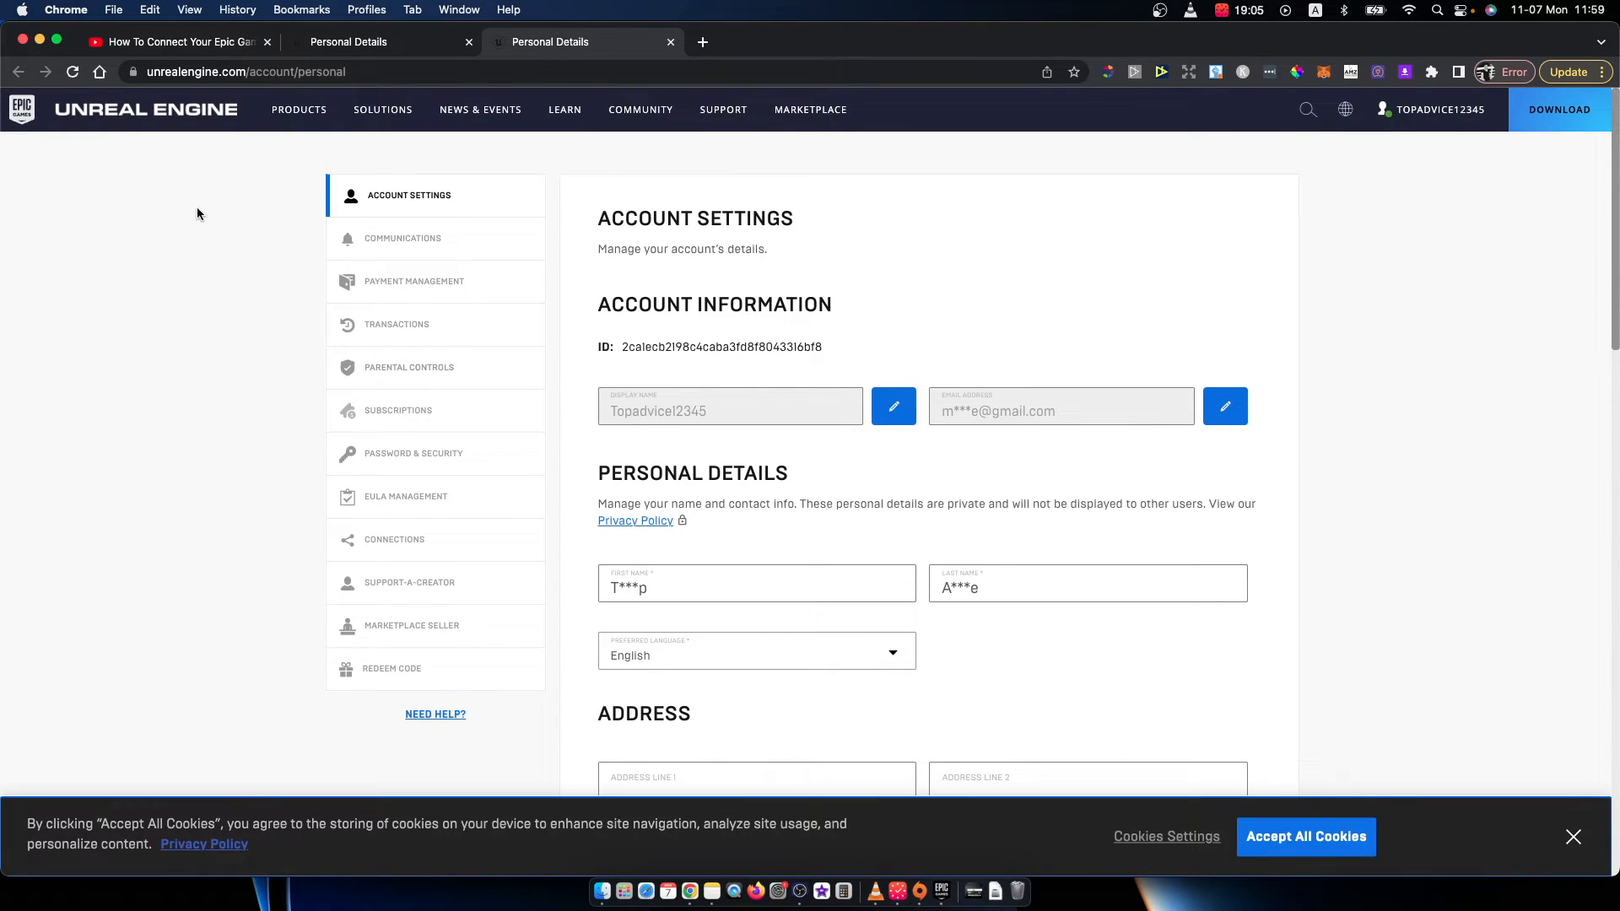
mouse_move(289, 253)
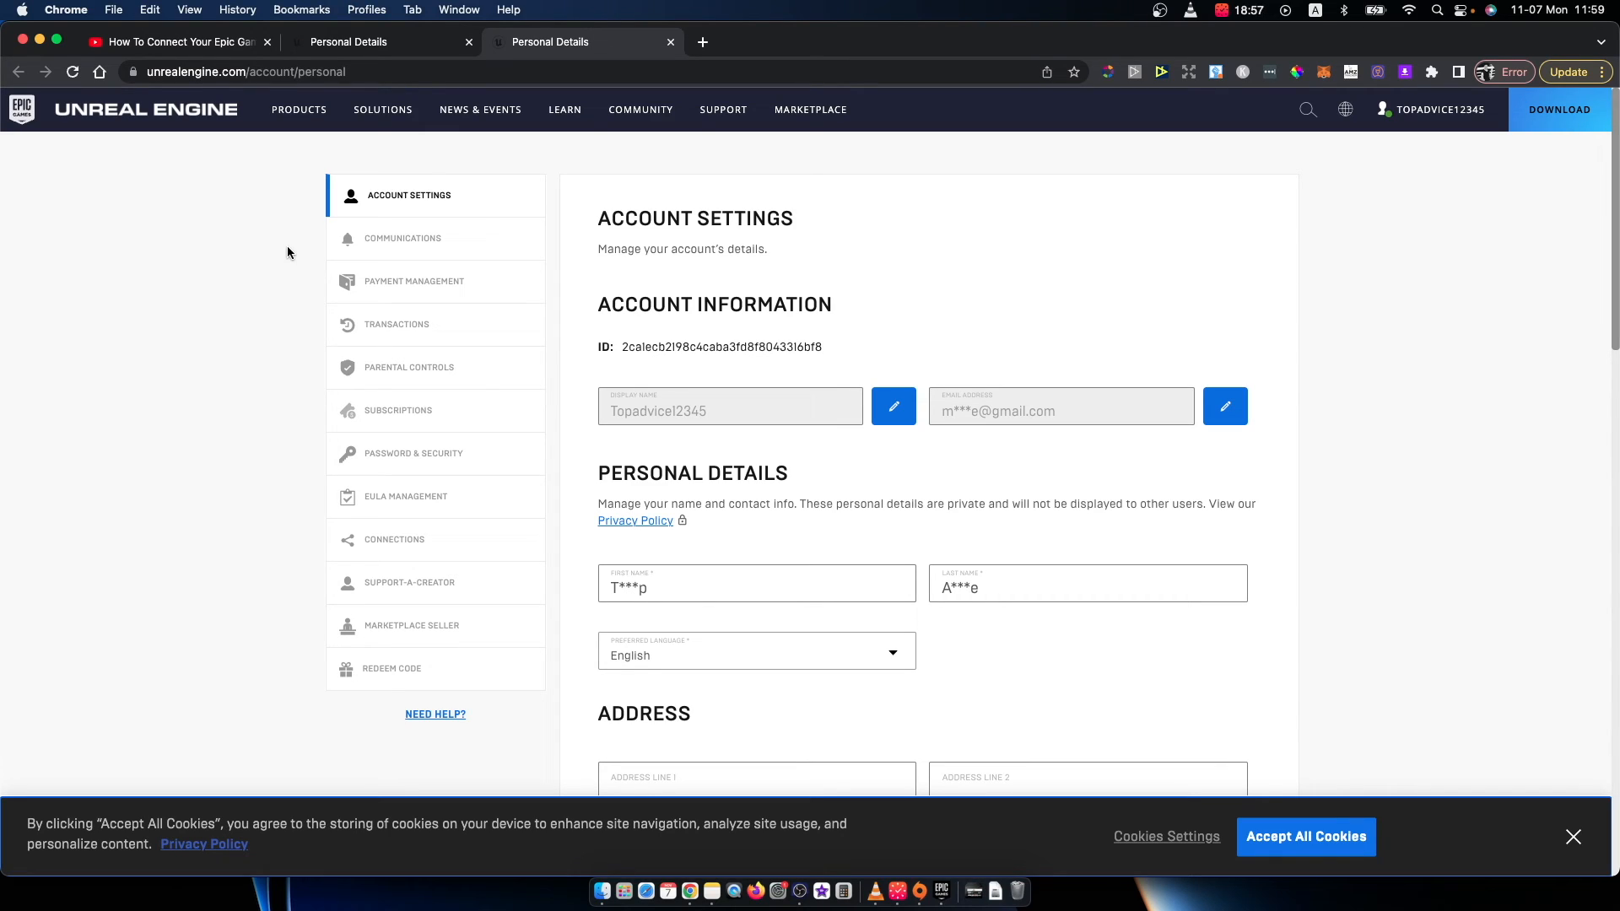
mouse_move(694, 692)
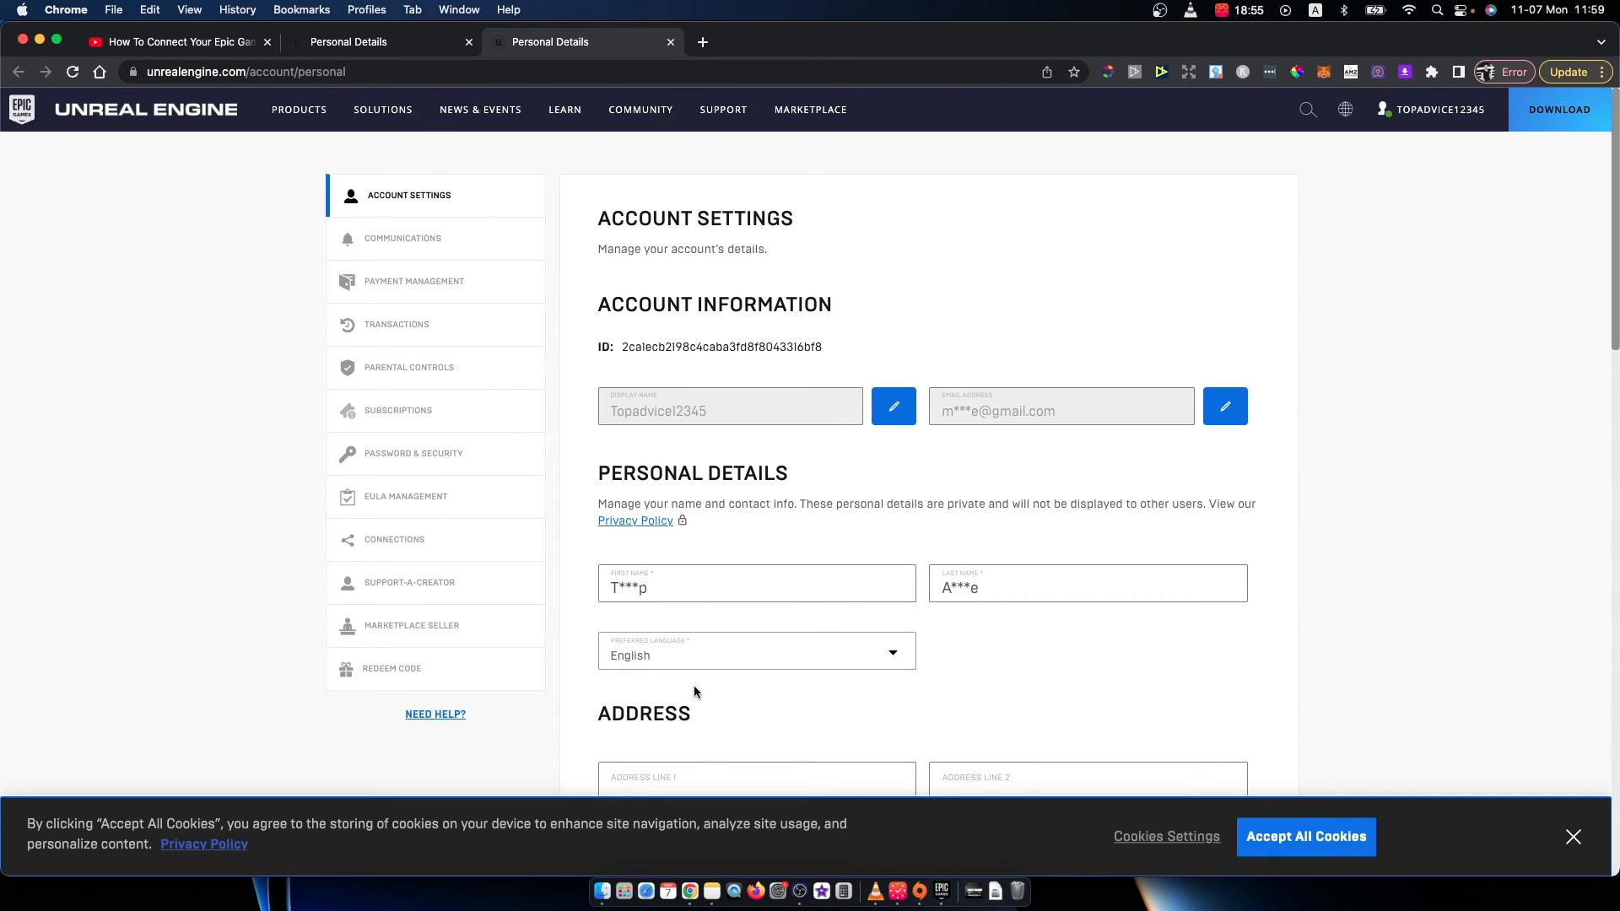